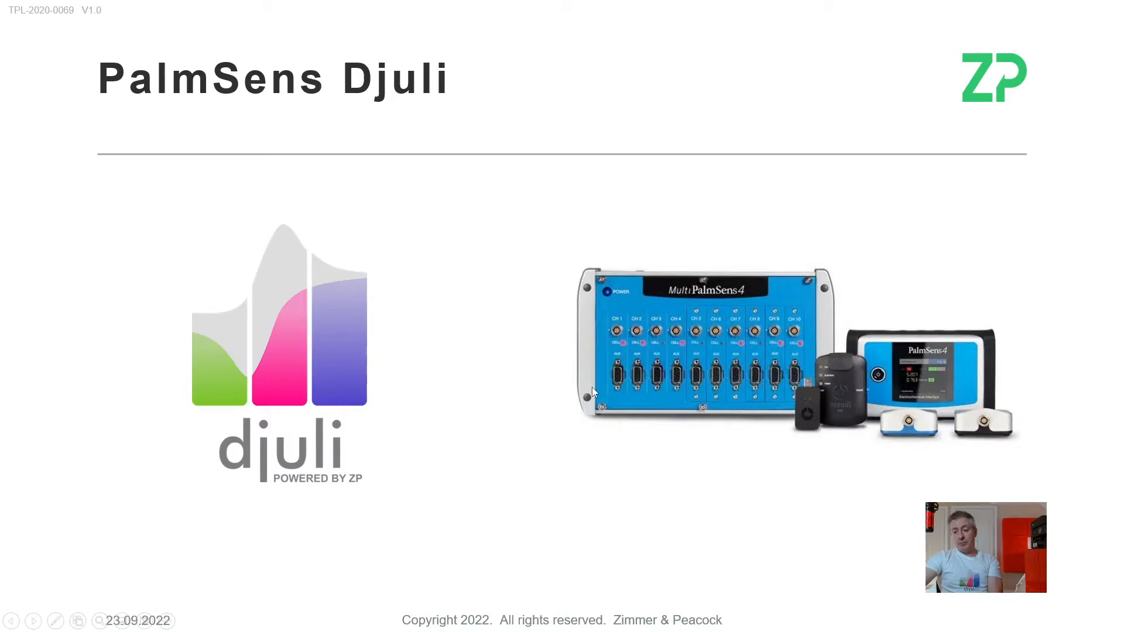
mouse_move(582, 386)
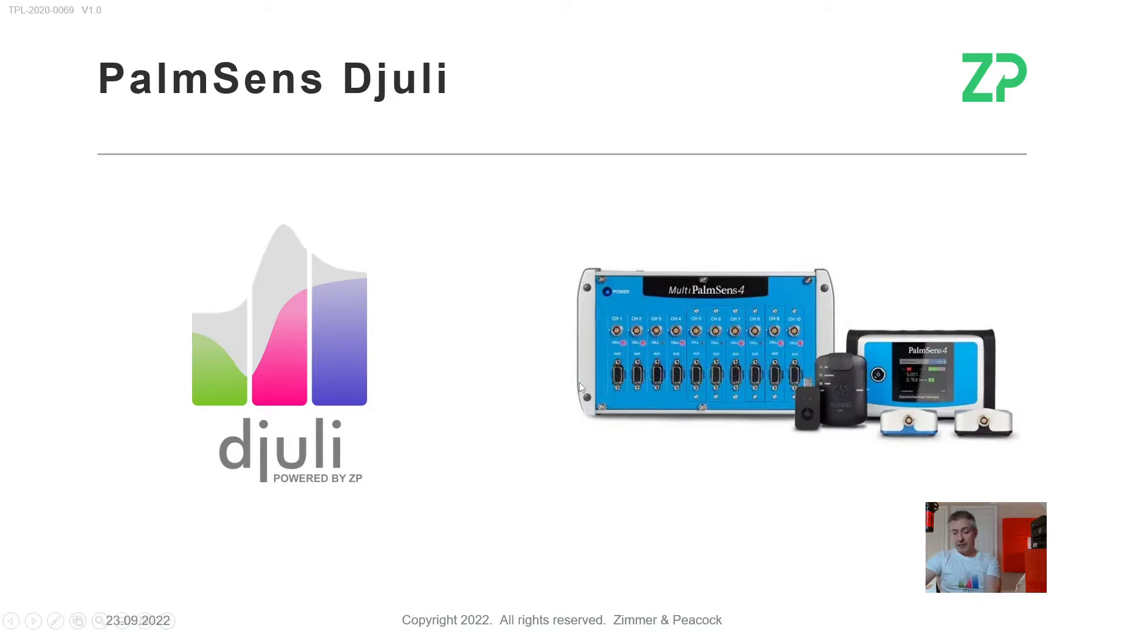
mouse_move(606, 394)
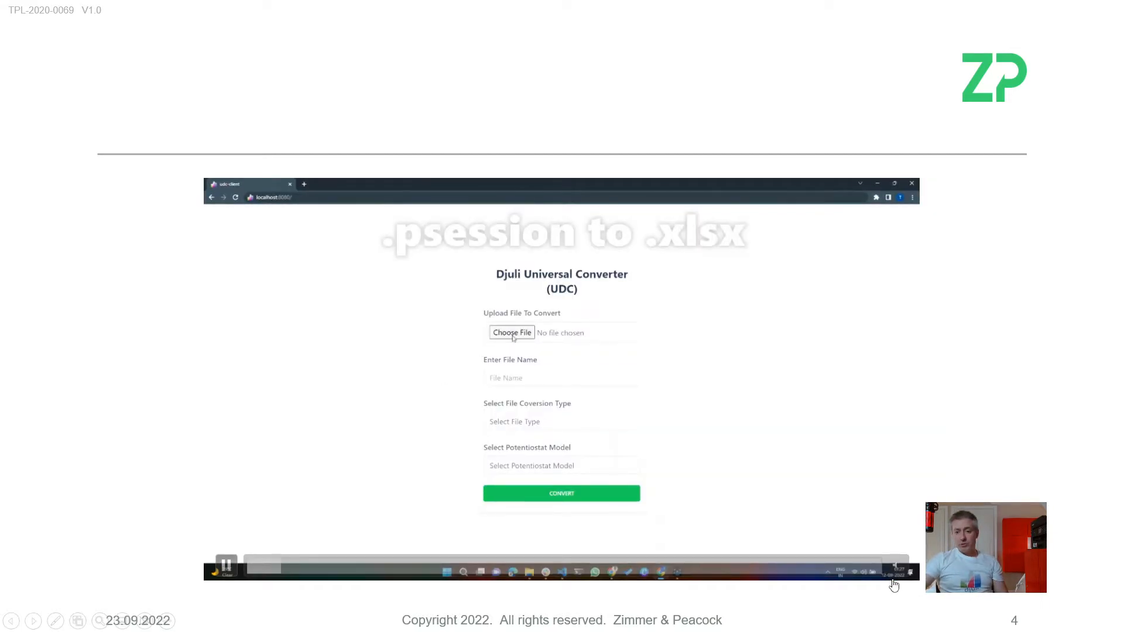
Load the .psession file and enter 'hello' as the output file name
left_click(511, 333)
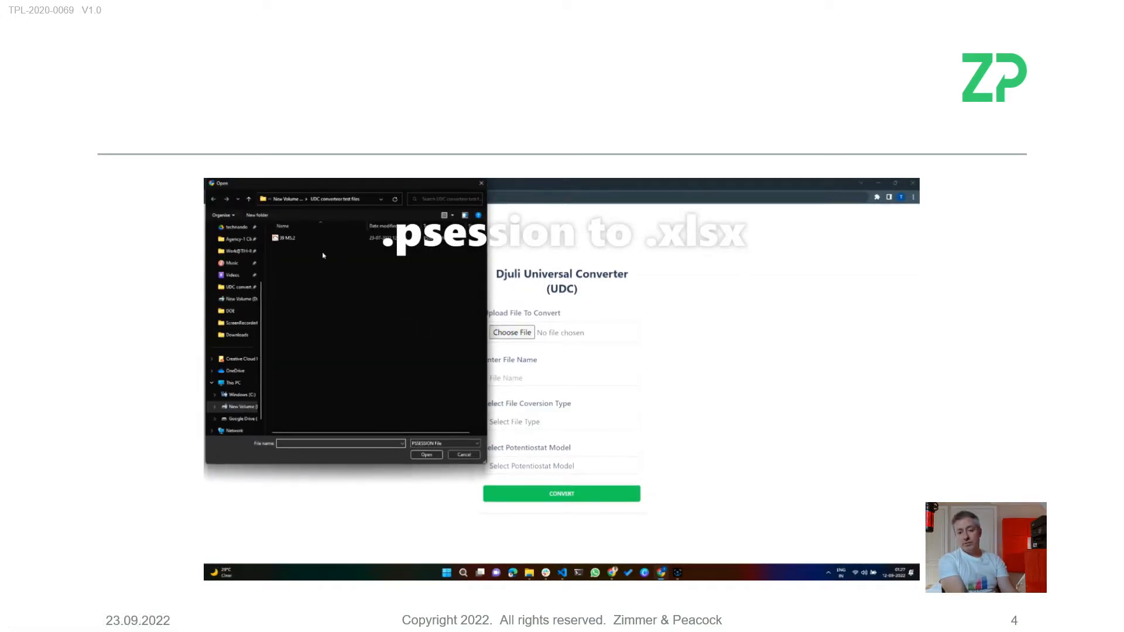
left_click(426, 454)
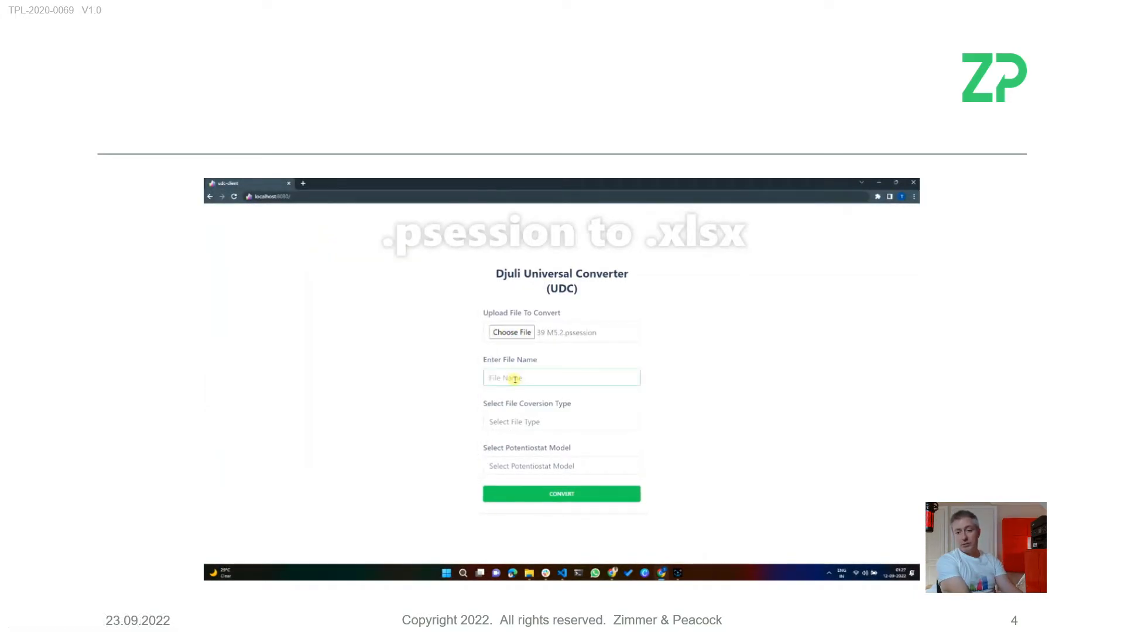
type("hello_xls")
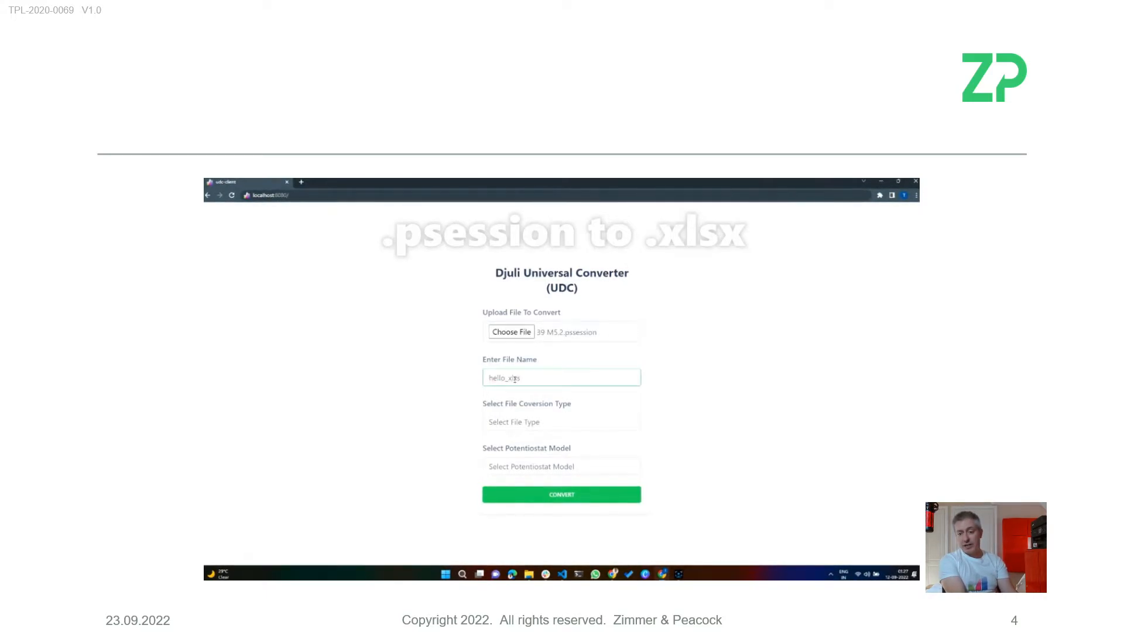
Set the conversion type to .xlsx, then convert and download the file
left_click(561, 422)
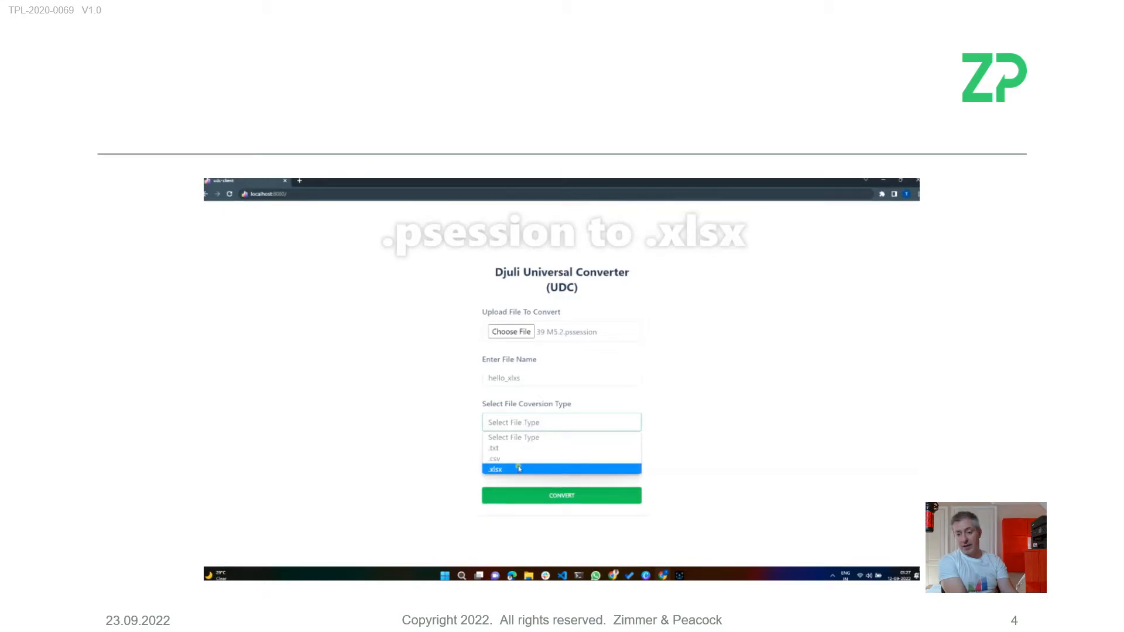
left_click(562, 495)
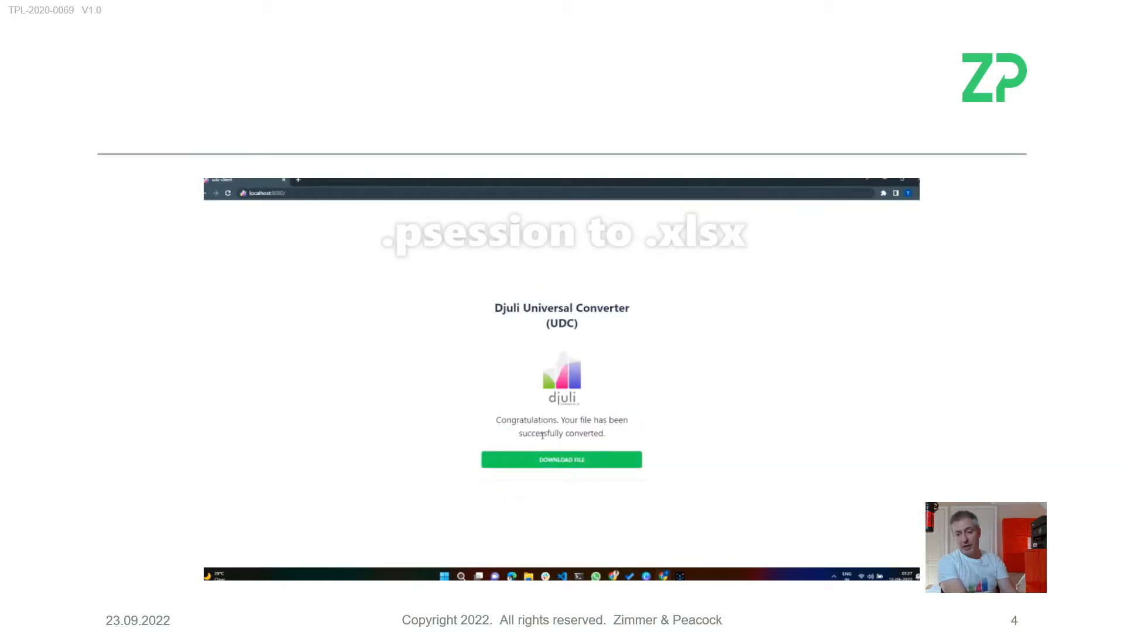
left_click(561, 460)
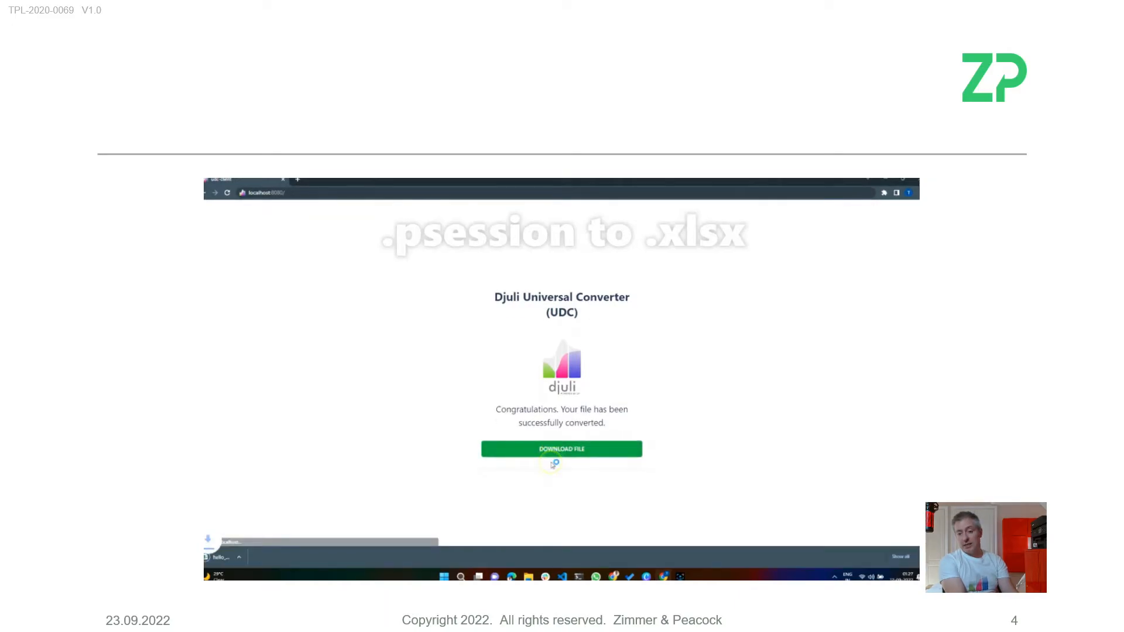
left_click(562, 449)
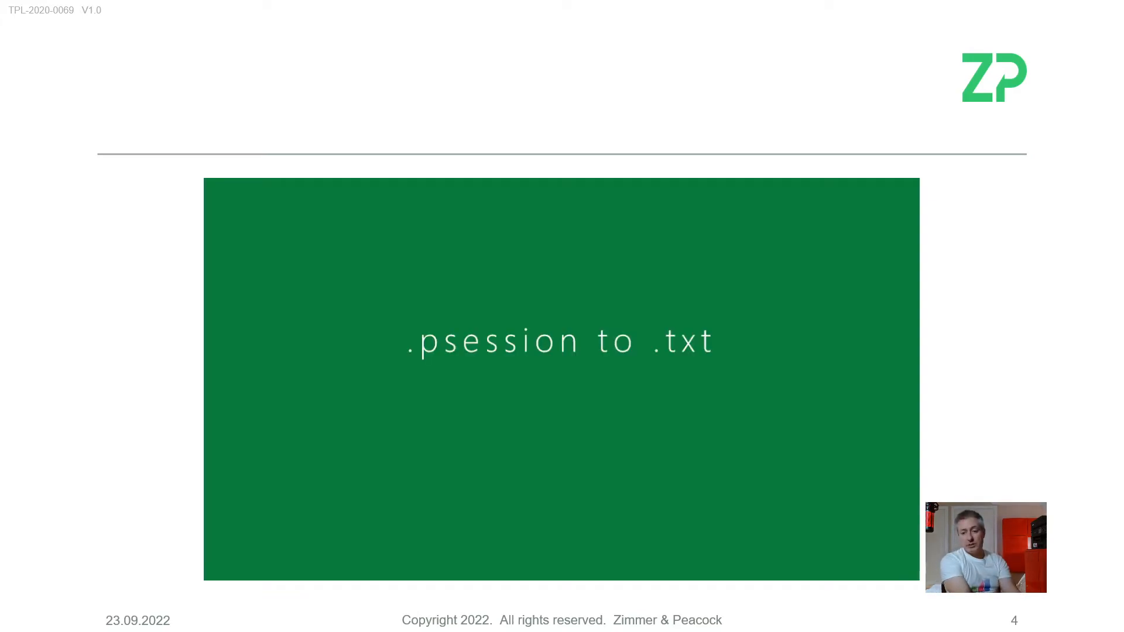
Convert the .psession file to .txt named 'udc' and download the result
left_click(511, 332)
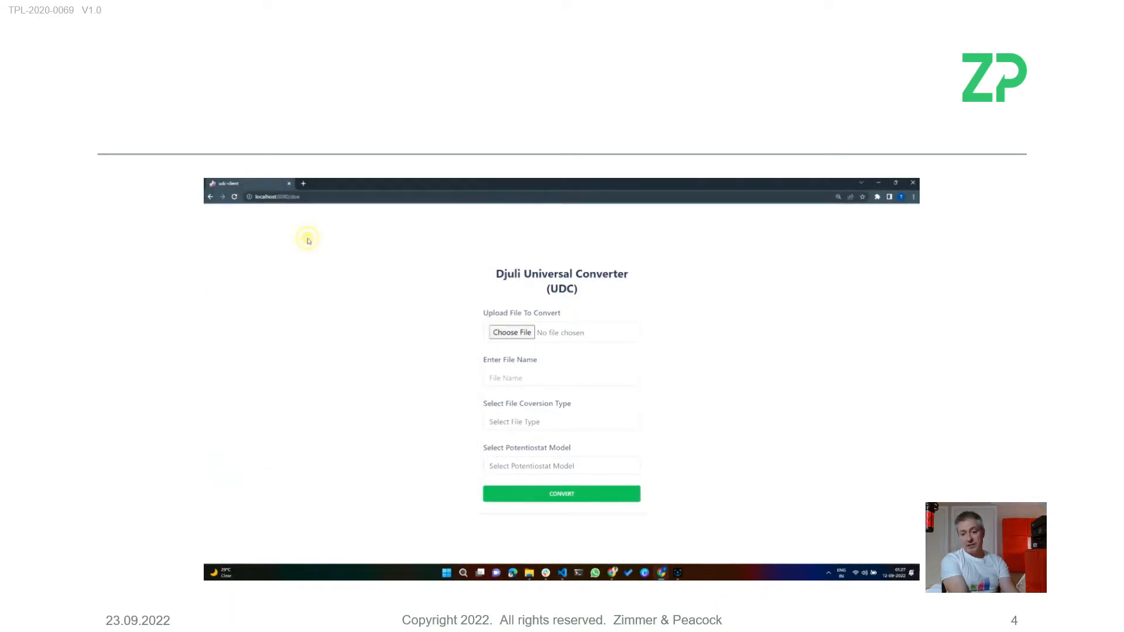
left_click(562, 377)
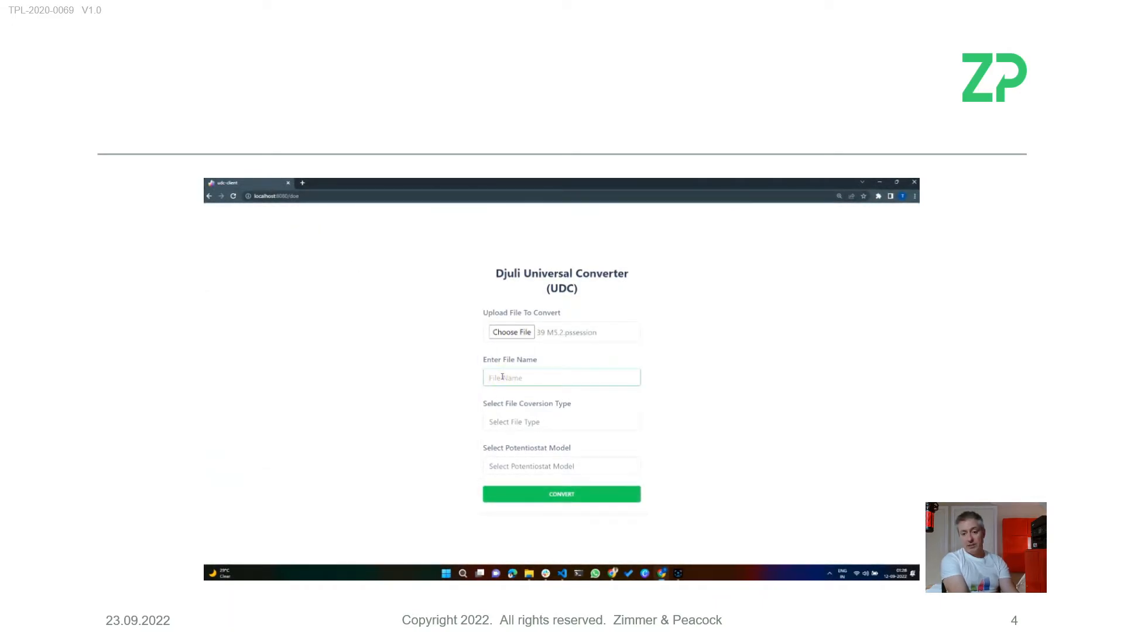
type("udc_tx")
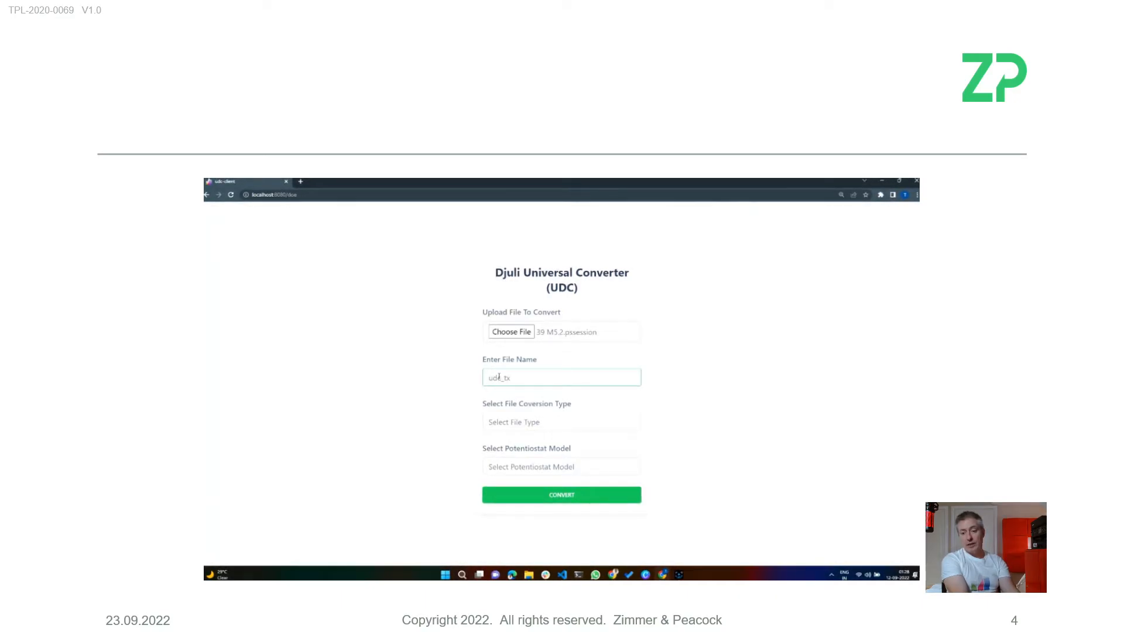
left_click(562, 421)
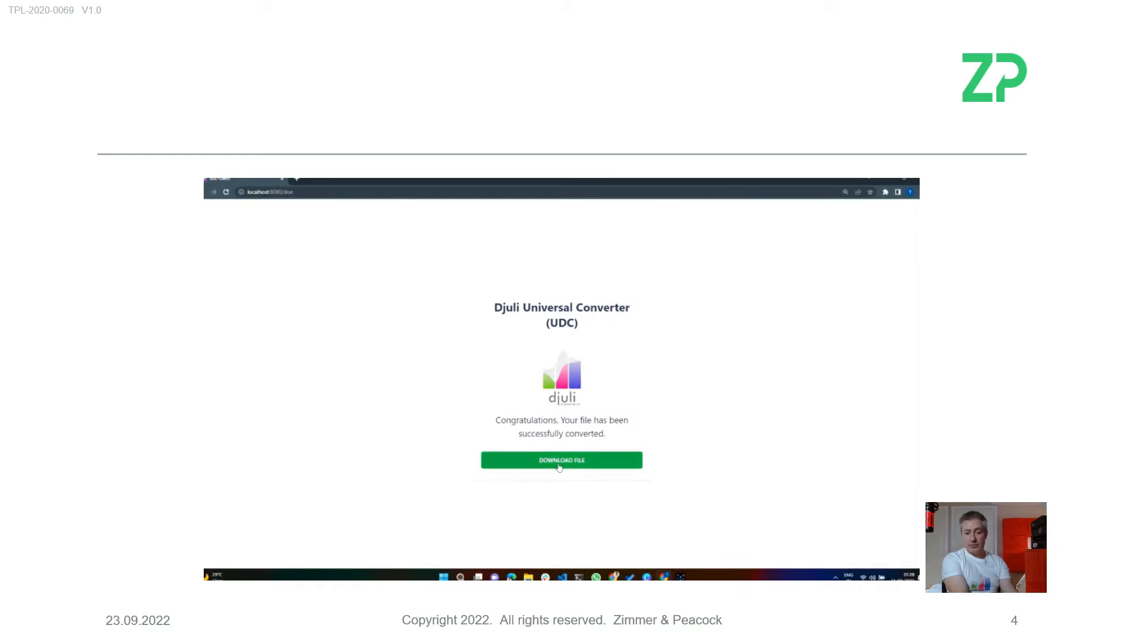
left_click(561, 460)
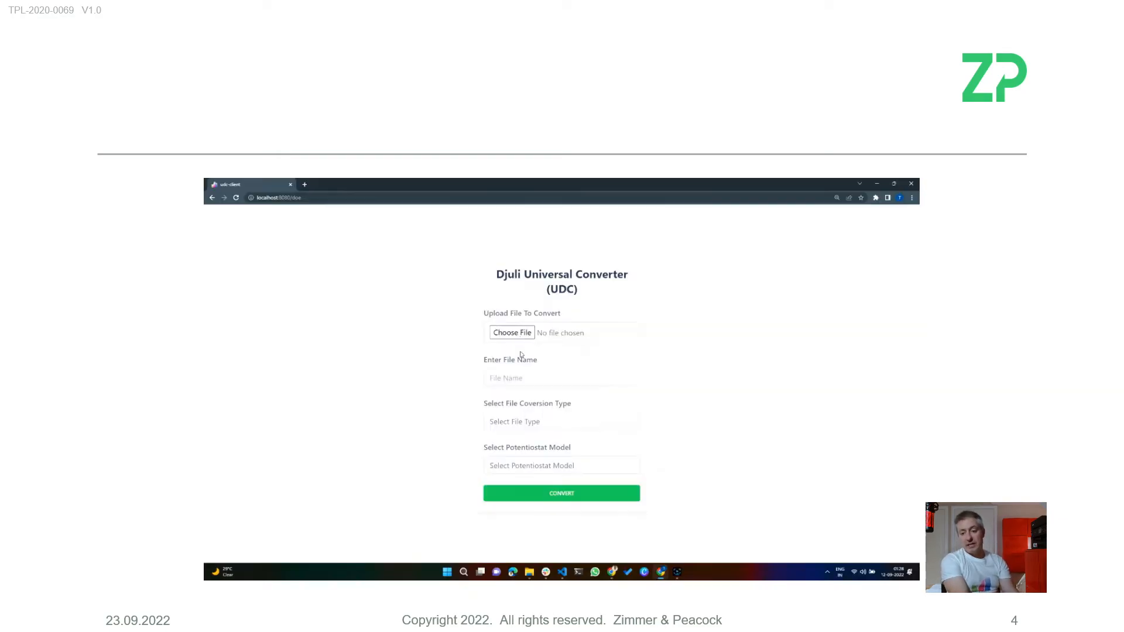
Load the .psession file and enter the udc output file name
left_click(512, 332)
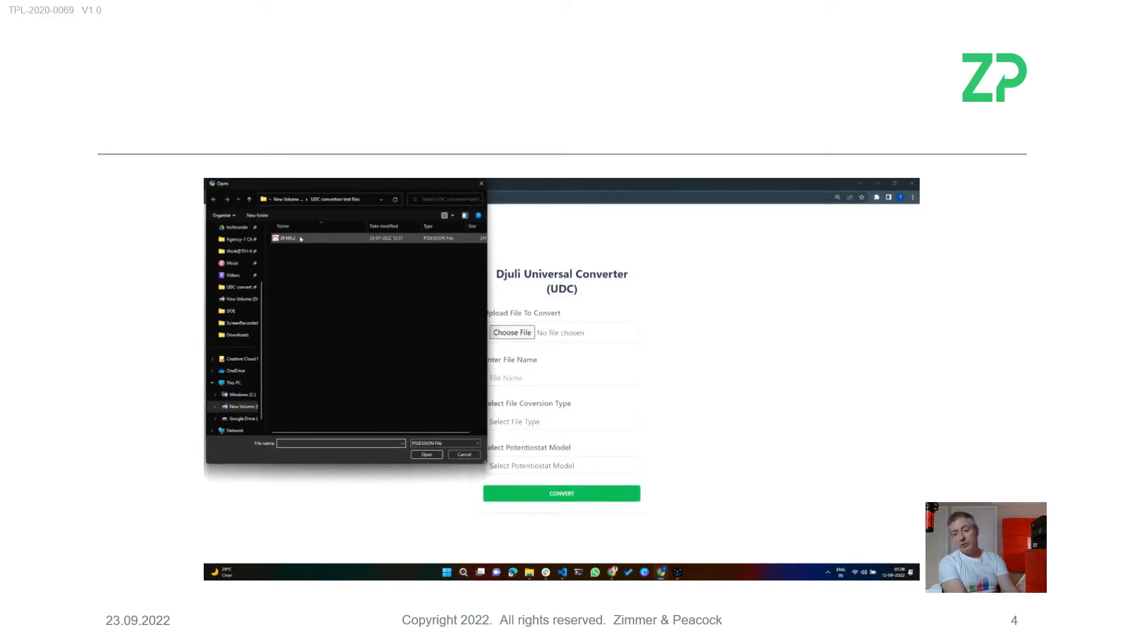
left_click(426, 454)
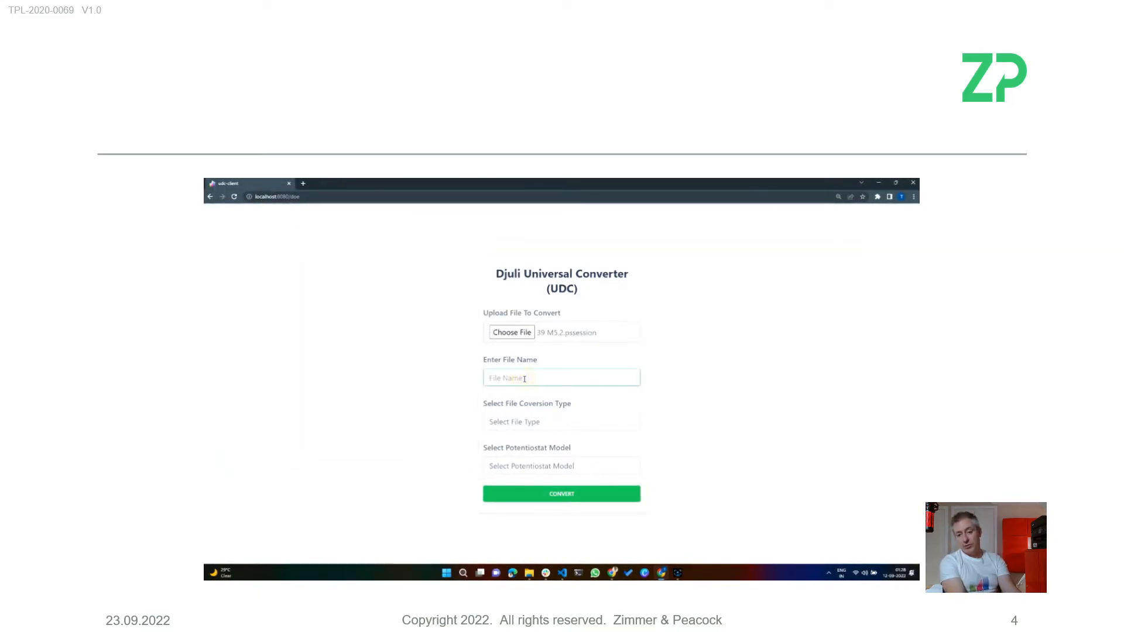
type("udc.")
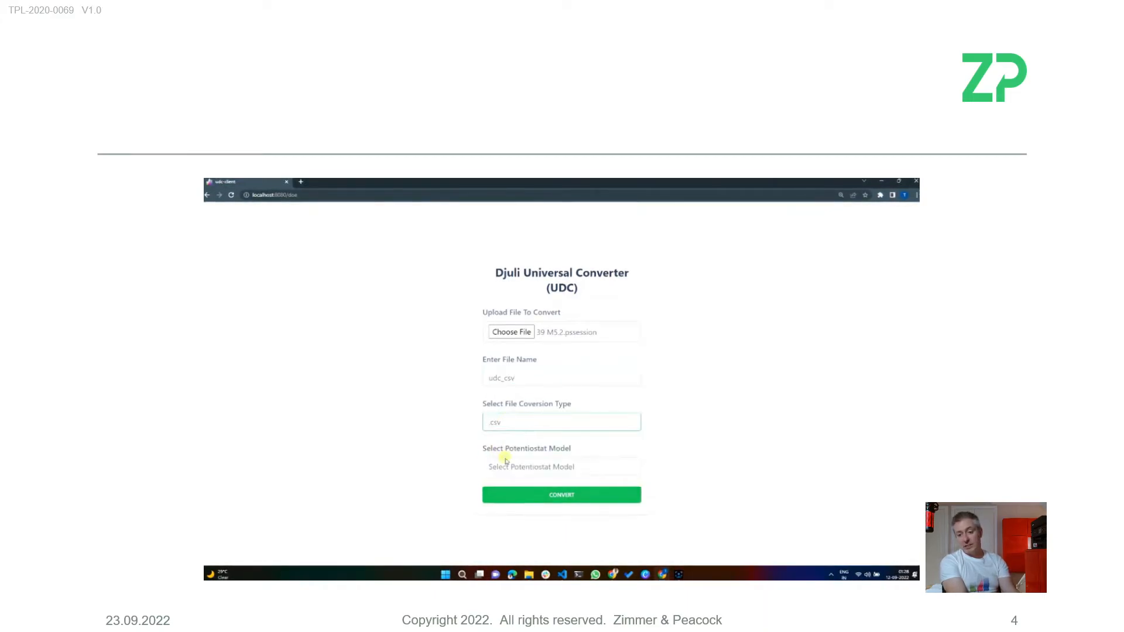
Choose the Palmsens model, convert to .csv, and download the file
left_click(562, 467)
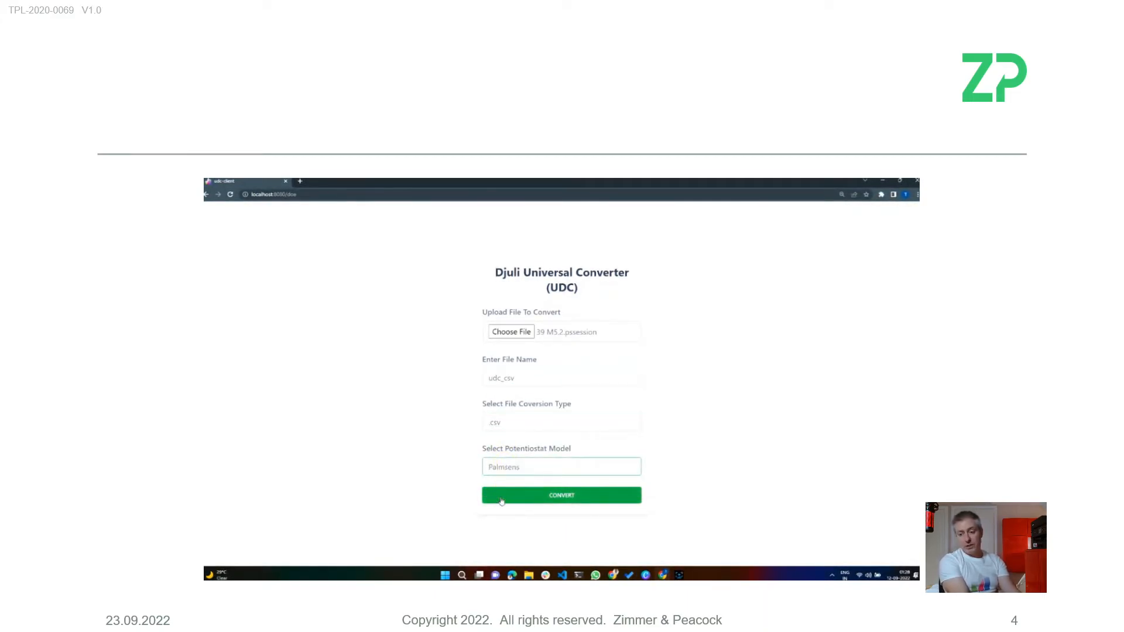
left_click(561, 495)
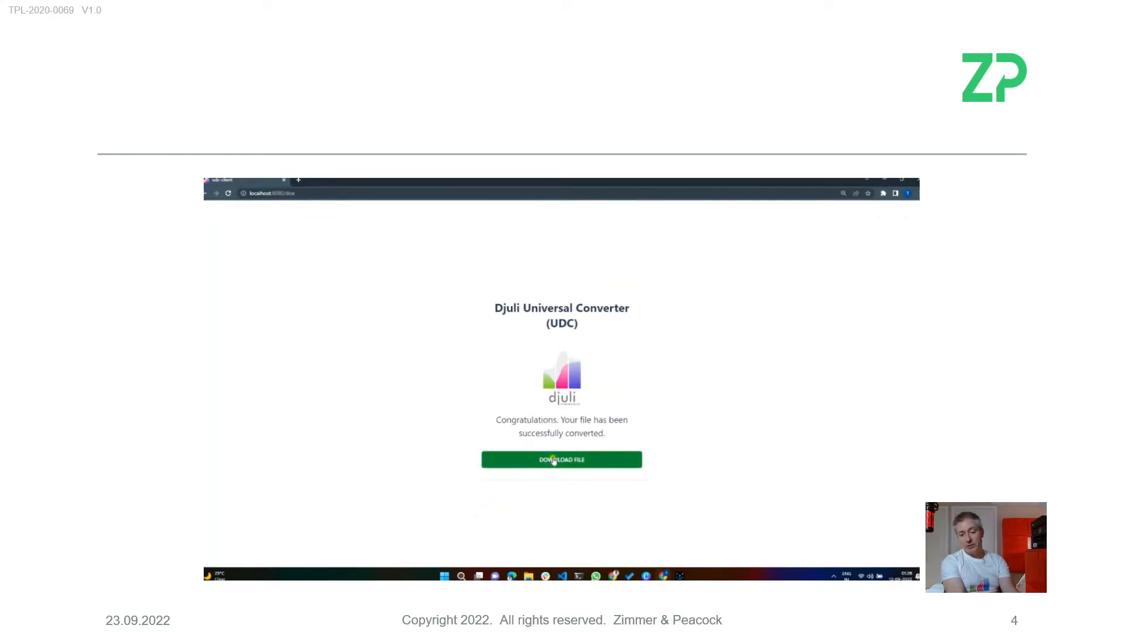
left_click(561, 459)
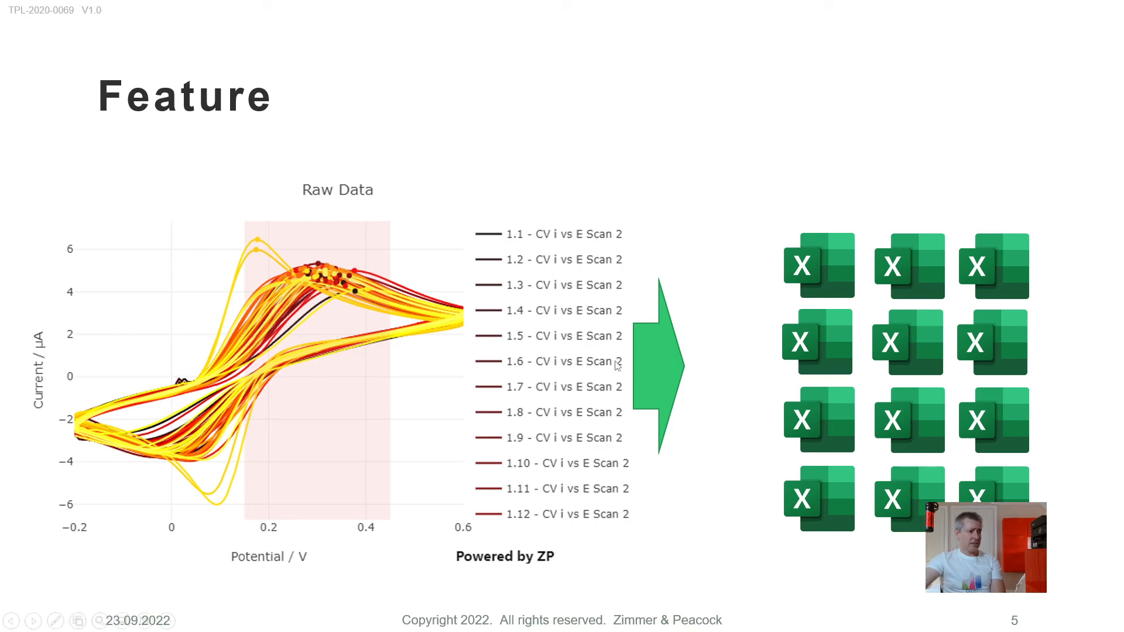
mouse_move(714, 416)
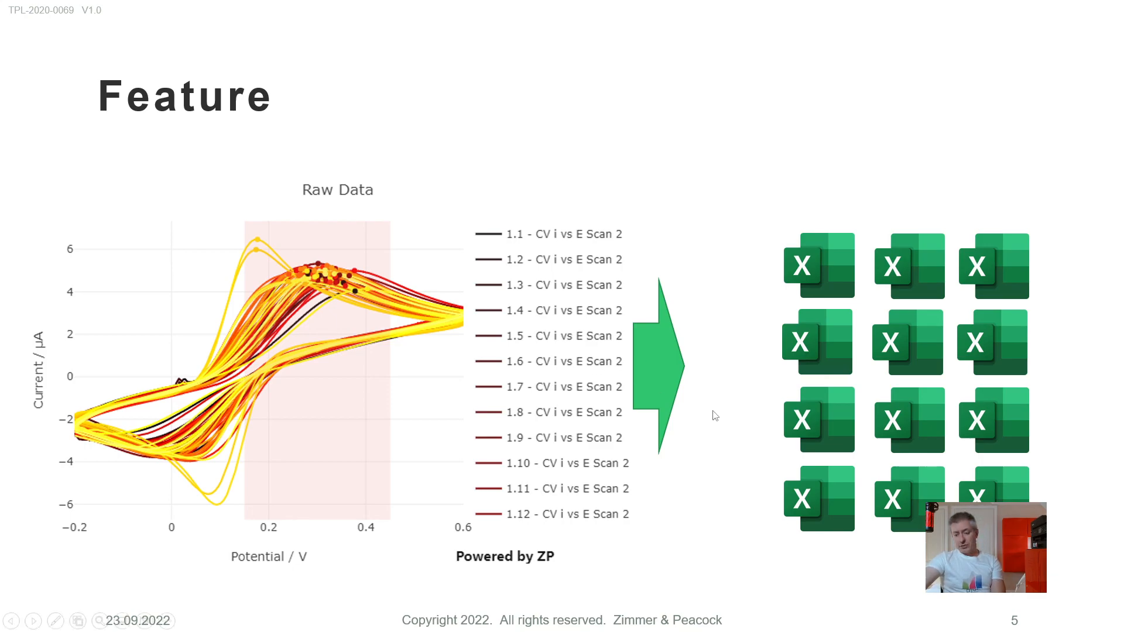
mouse_move(724, 422)
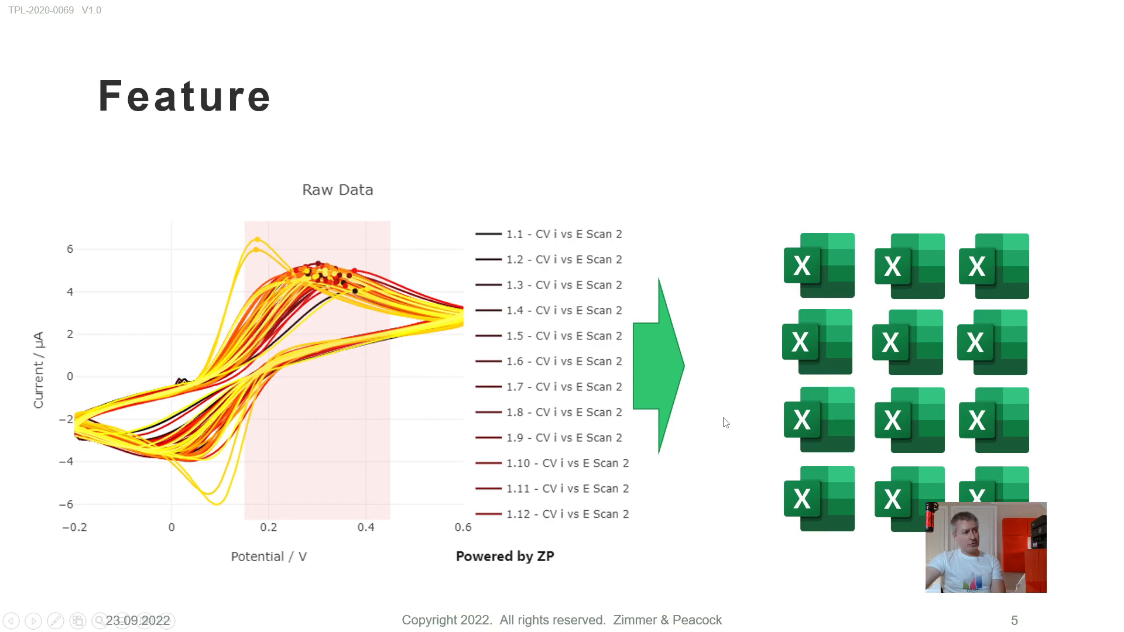